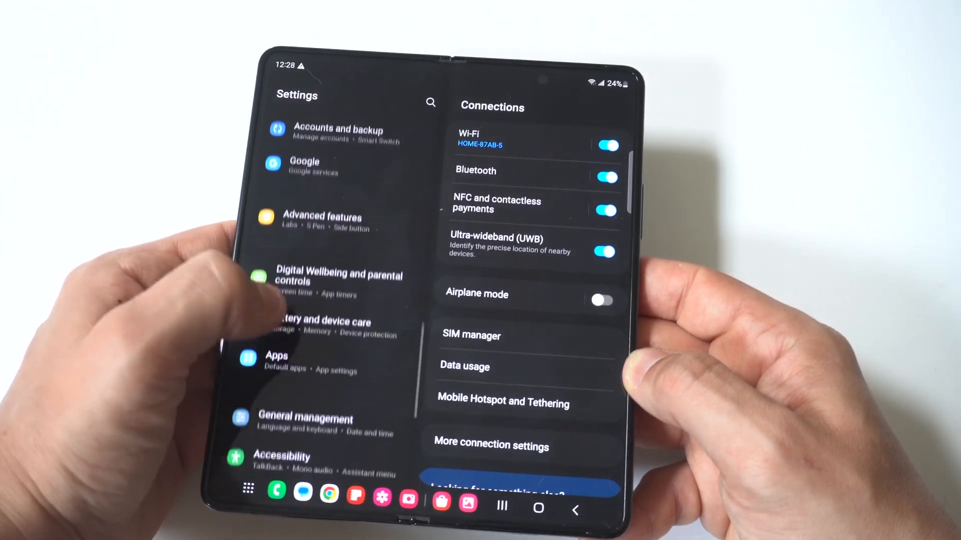
Show the languages available to add under General management > Language > Add language
click(317, 361)
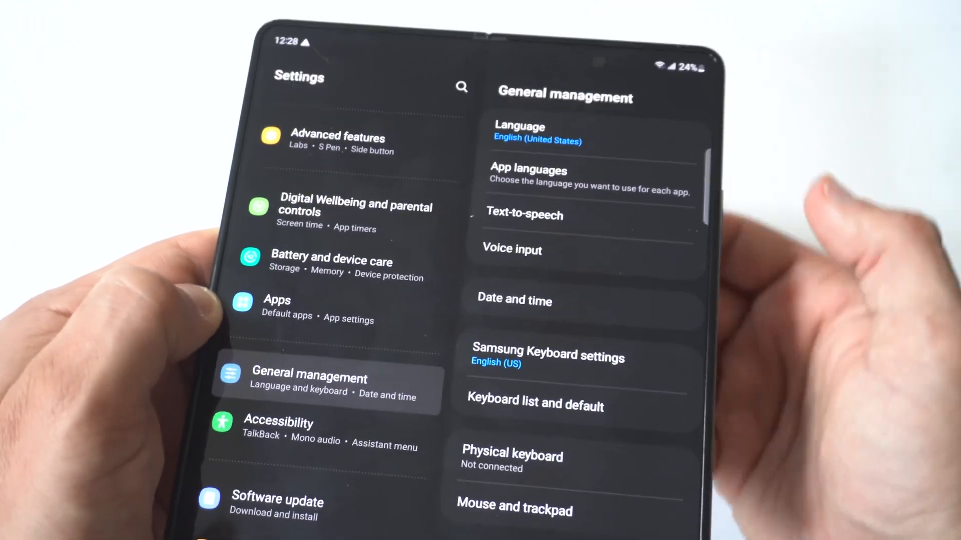
click(519, 132)
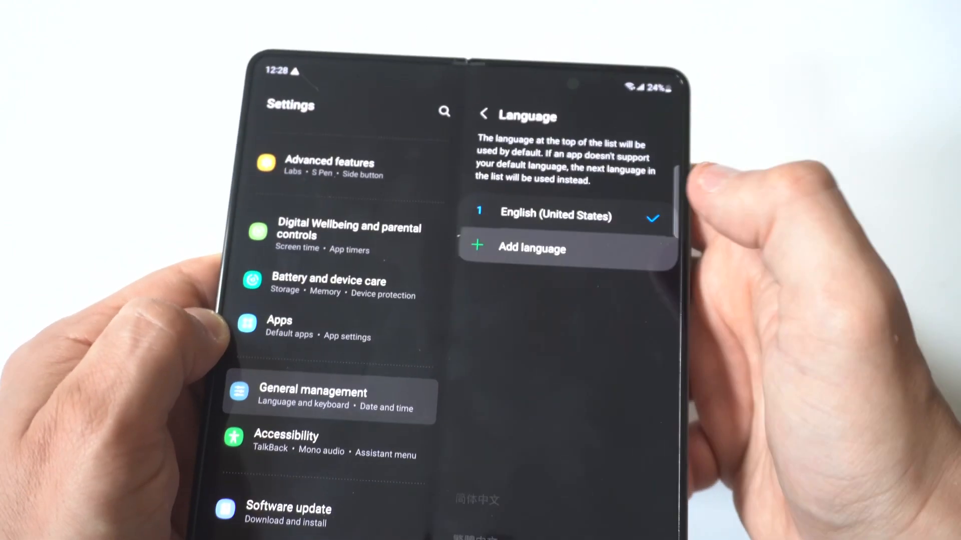
click(532, 248)
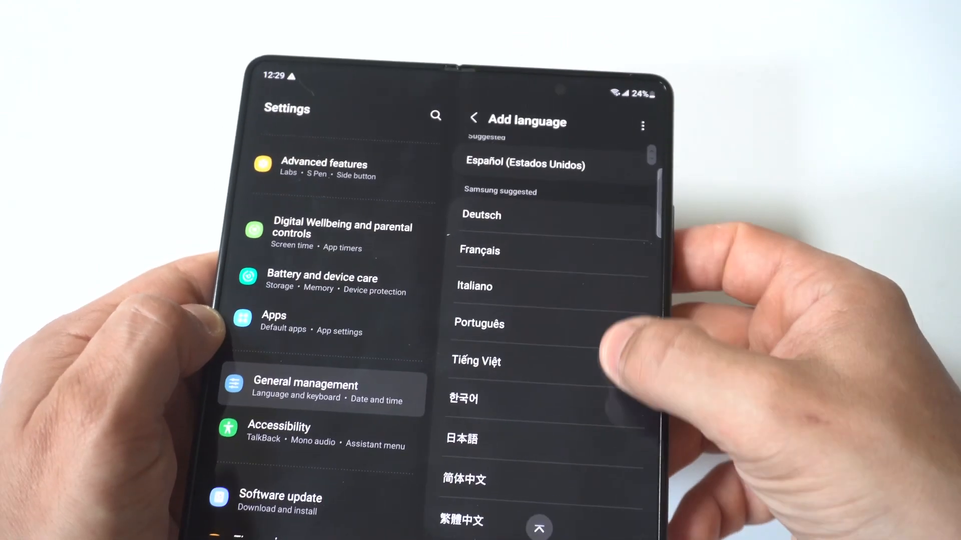
click(474, 119)
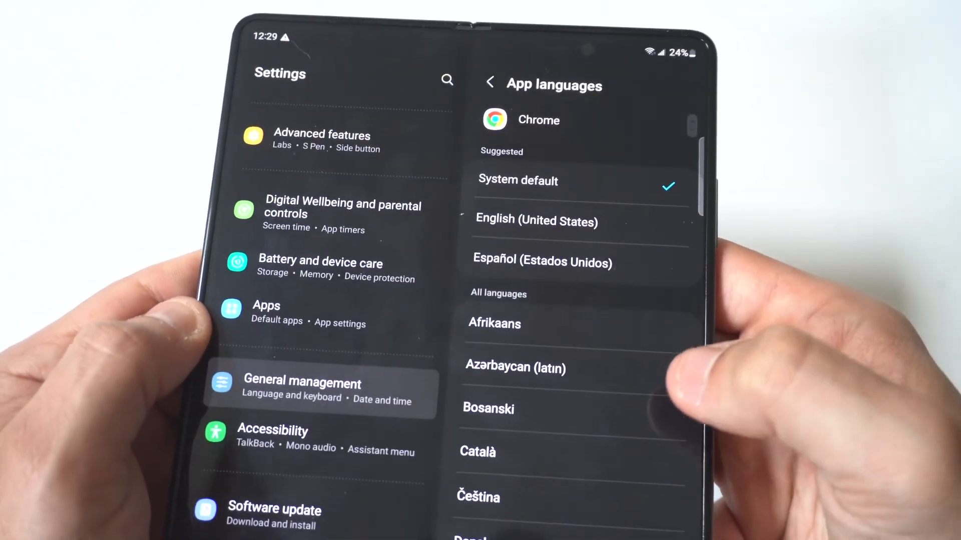
Scroll Chrome's app-language page past the suggested languages to the full list
scroll(down, 3)
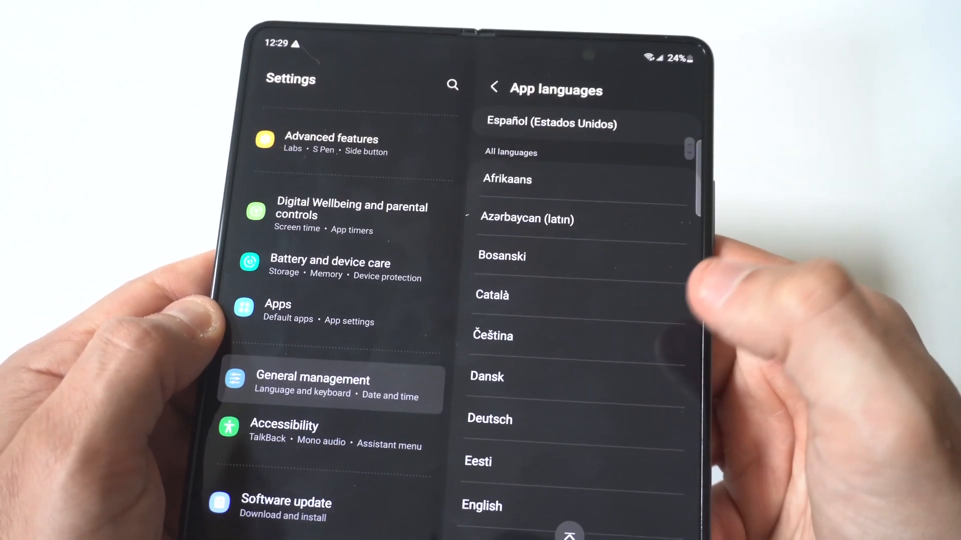